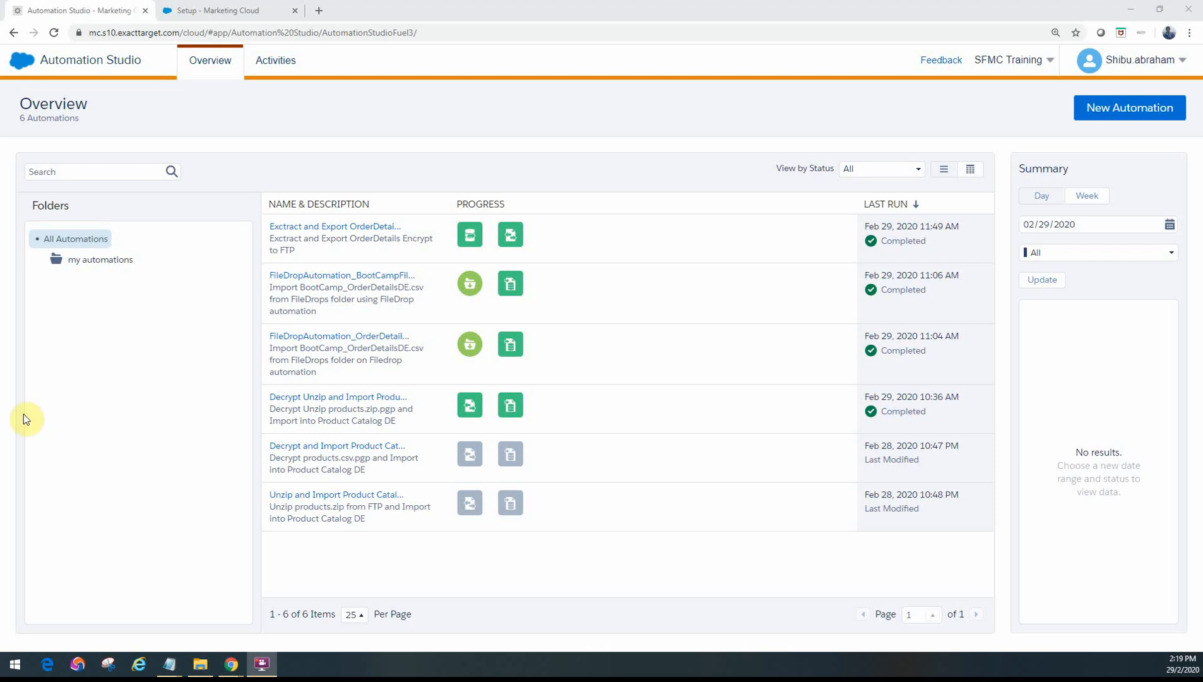
mouse_move(234, 136)
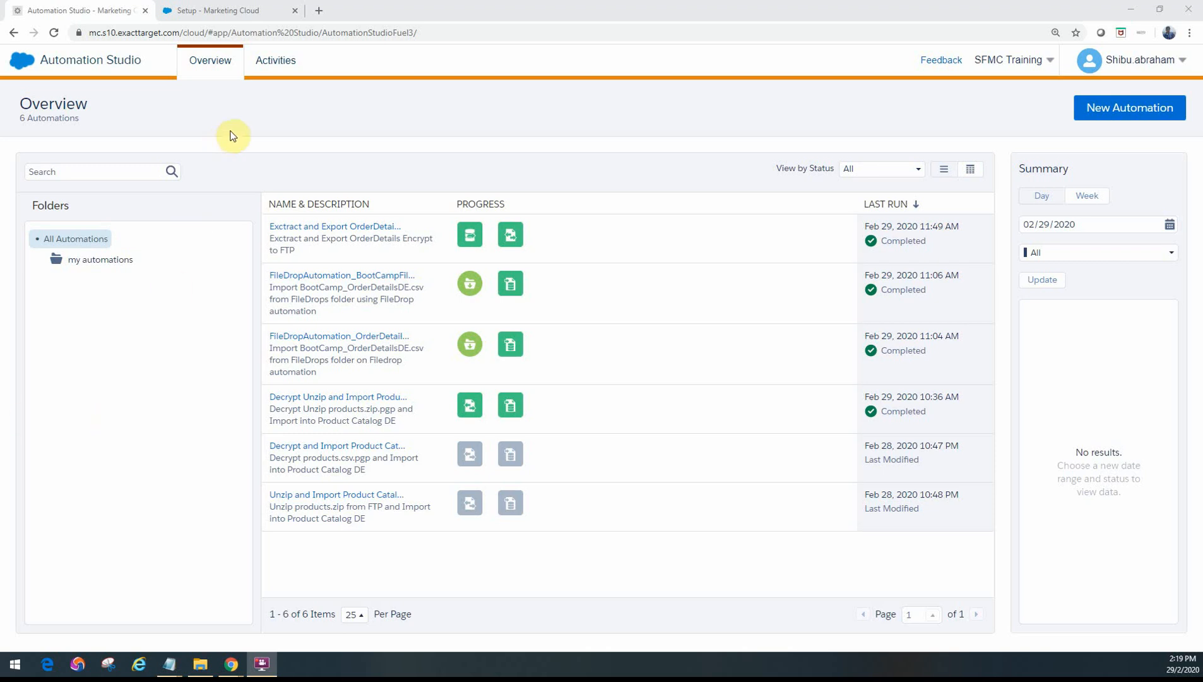
mouse_move(127, 96)
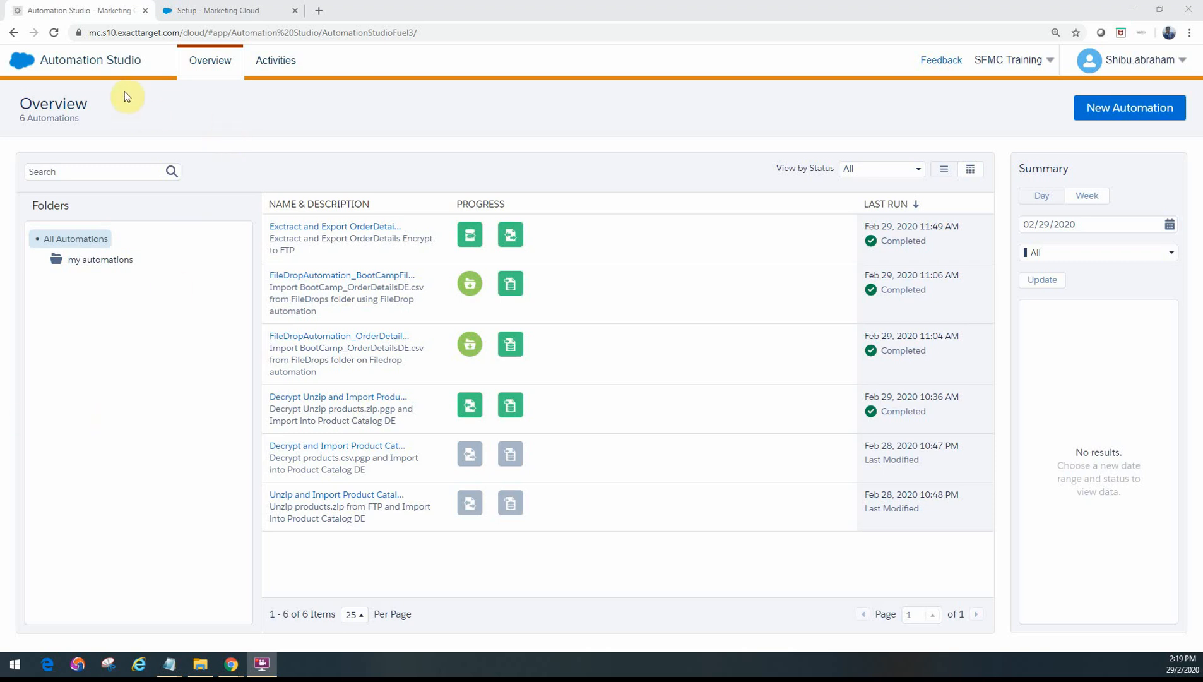
mouse_move(1129, 107)
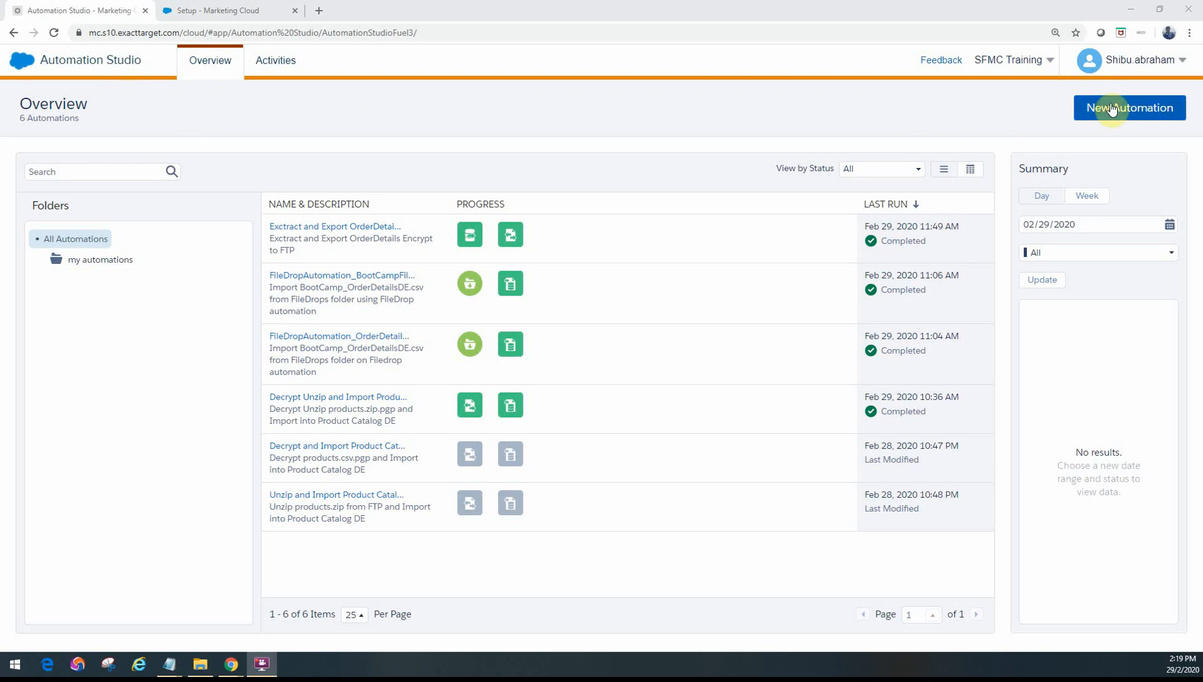
Create a new untitled automation in Automation Studio
click(1129, 107)
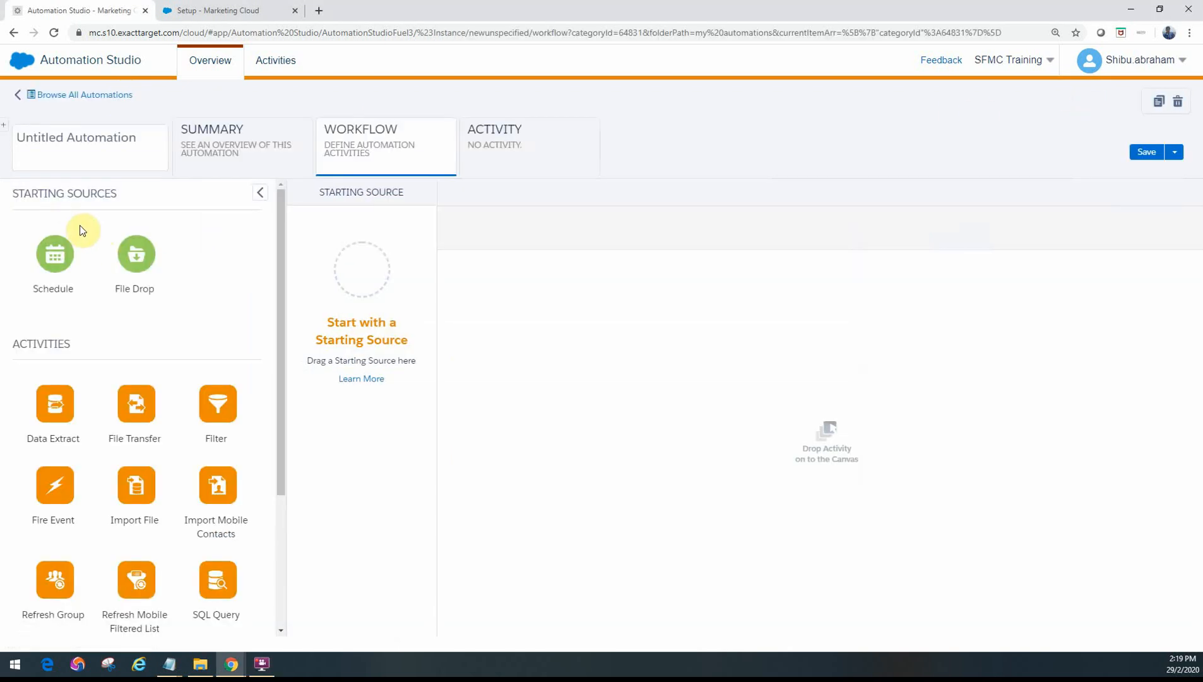
mouse_move(161, 296)
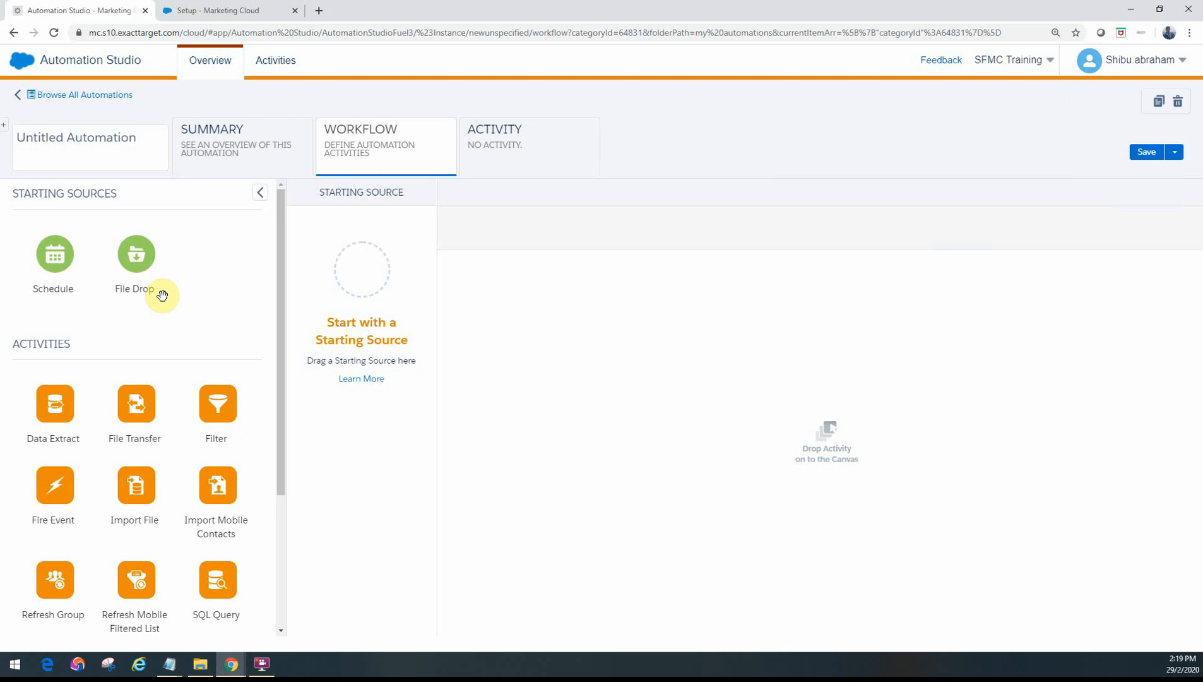
mouse_move(172, 324)
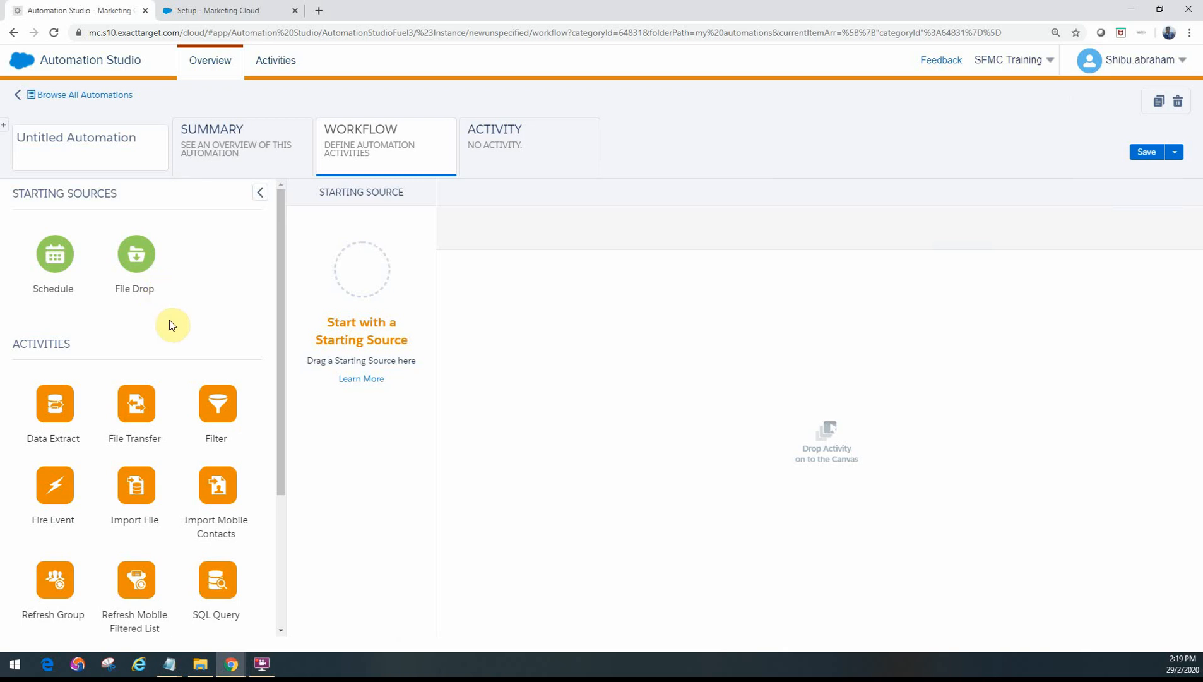
mouse_move(175, 305)
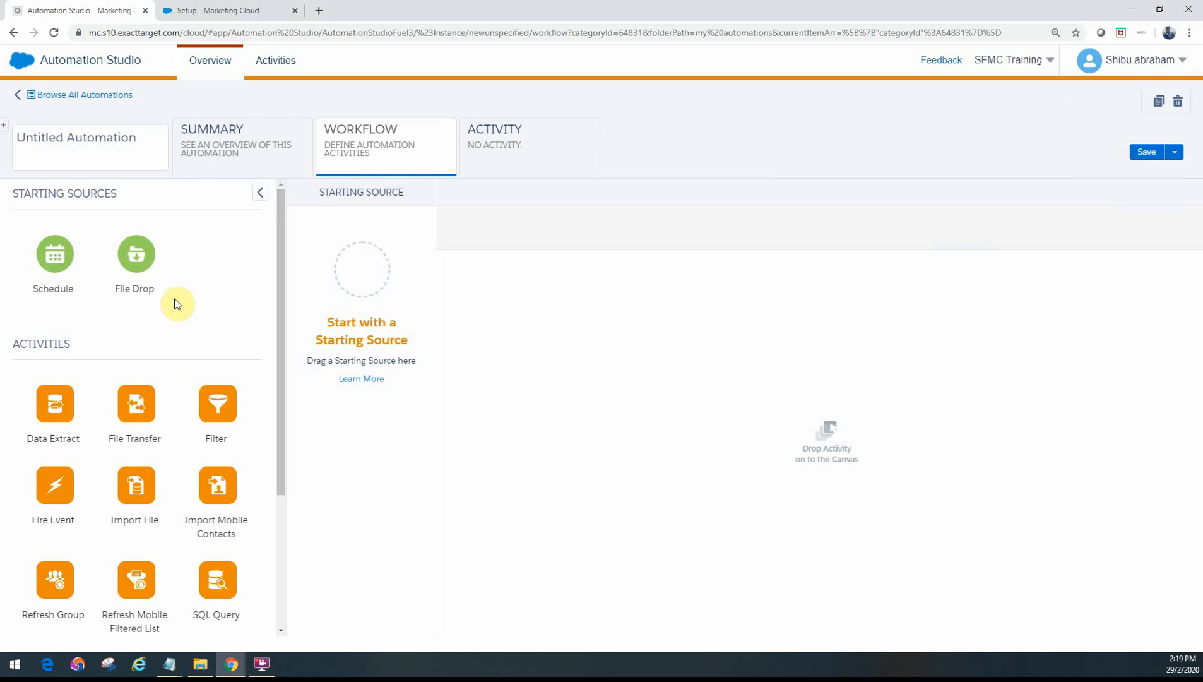
mouse_move(100, 305)
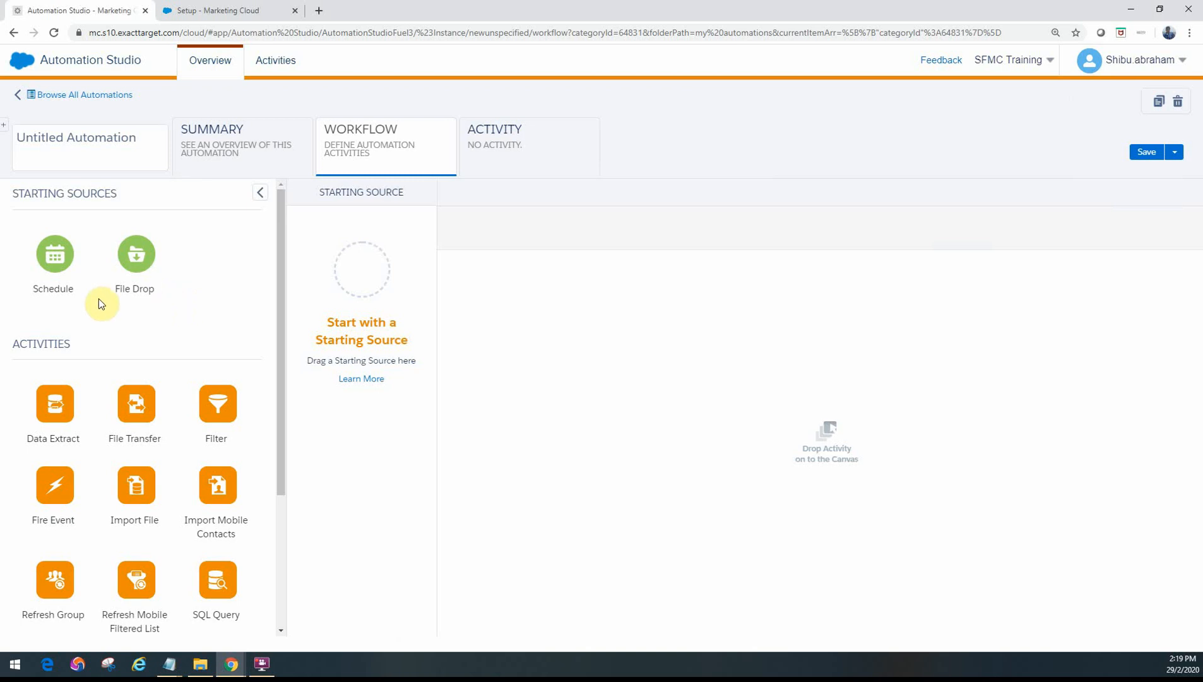
mouse_move(419, 265)
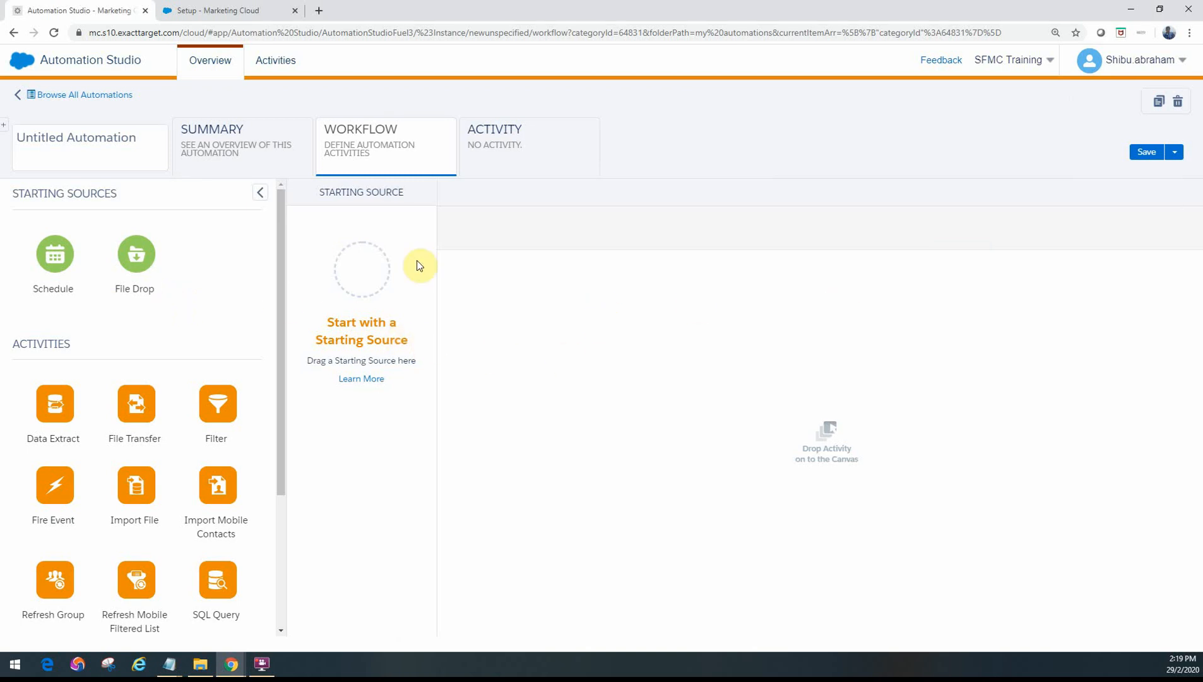
mouse_move(505, 227)
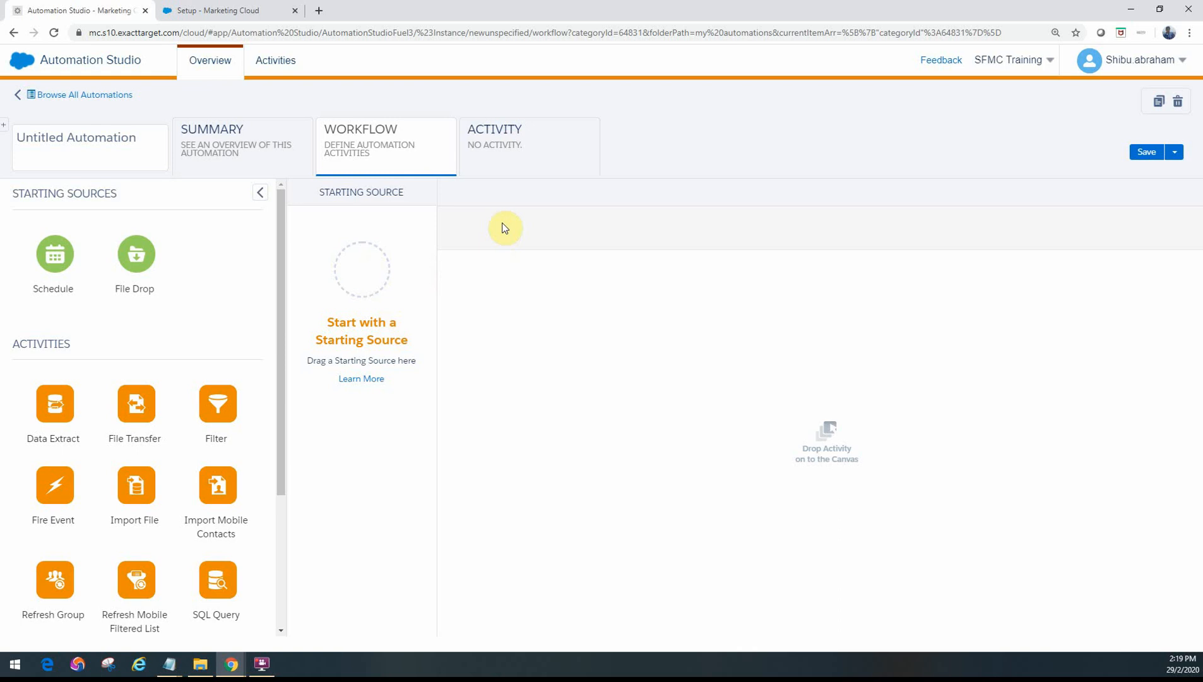
mouse_move(136, 415)
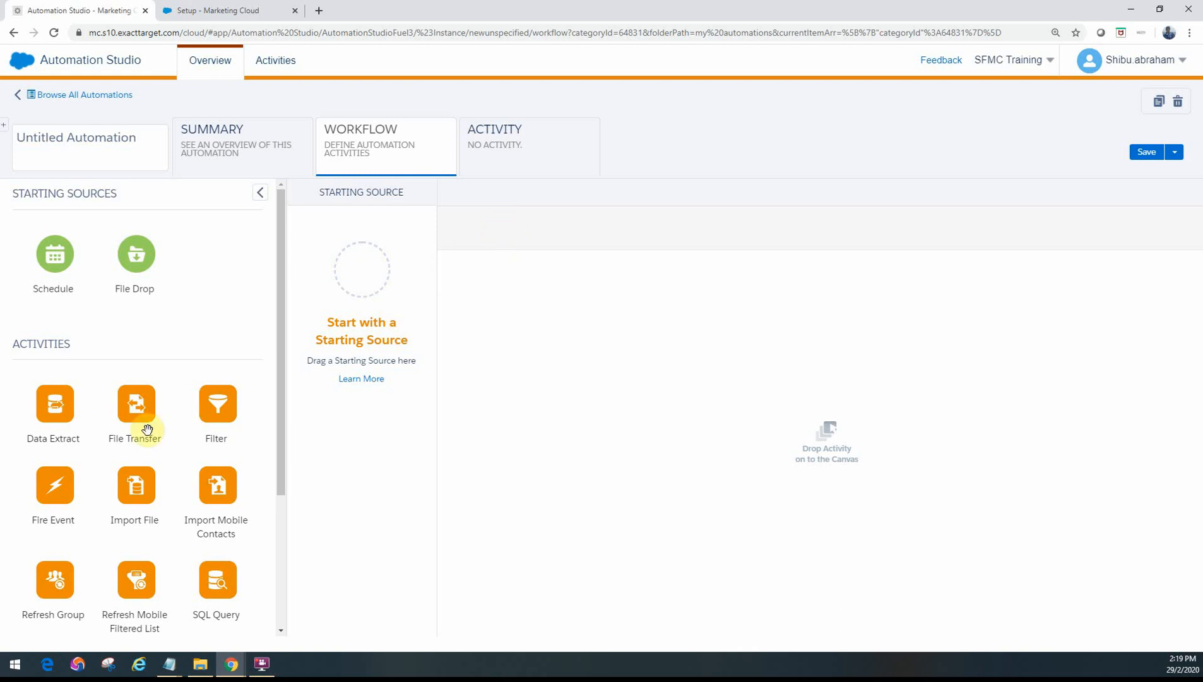
mouse_move(933, 344)
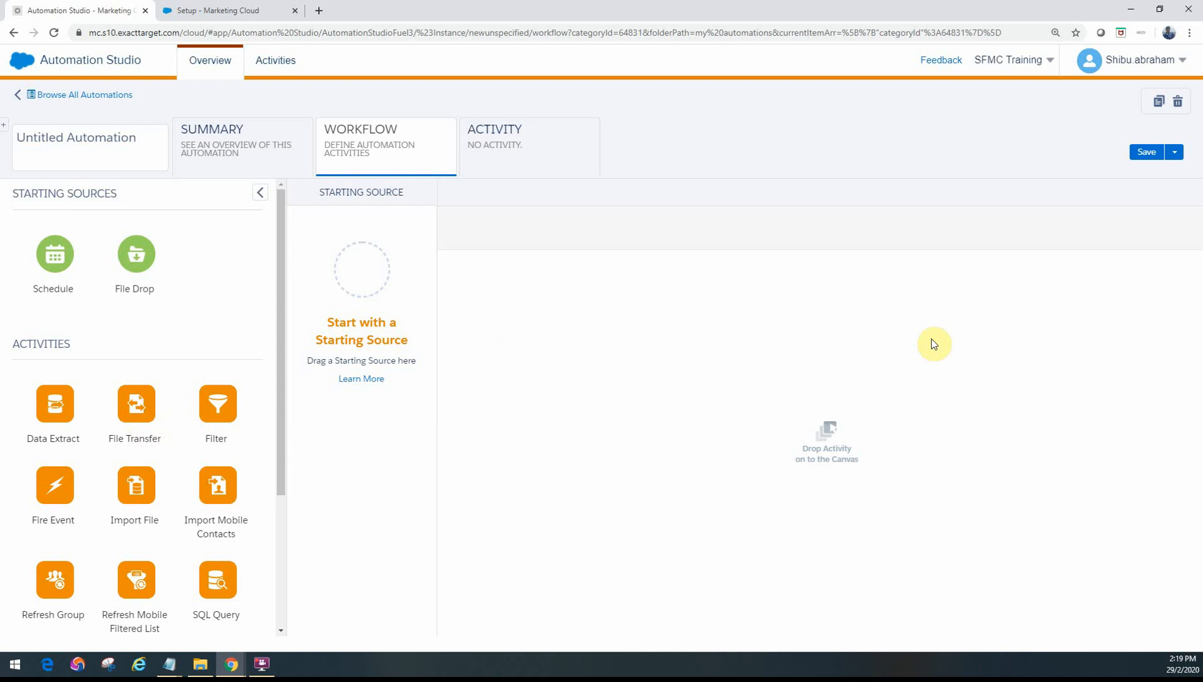
mouse_move(688, 317)
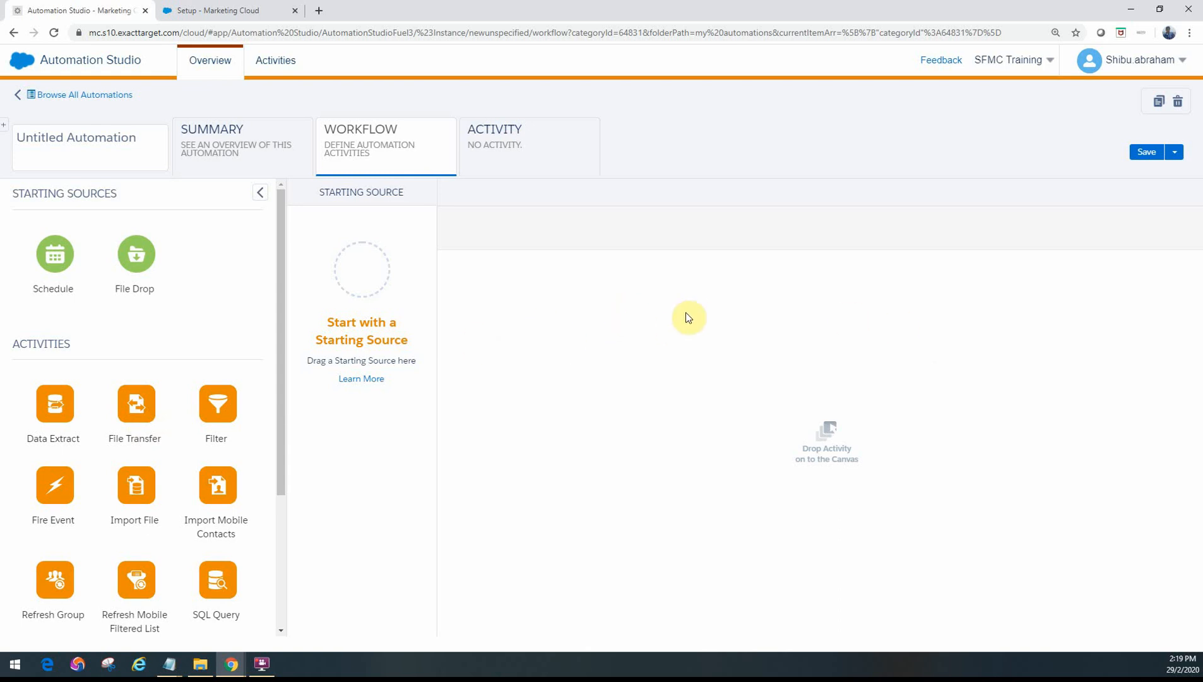
mouse_move(627, 350)
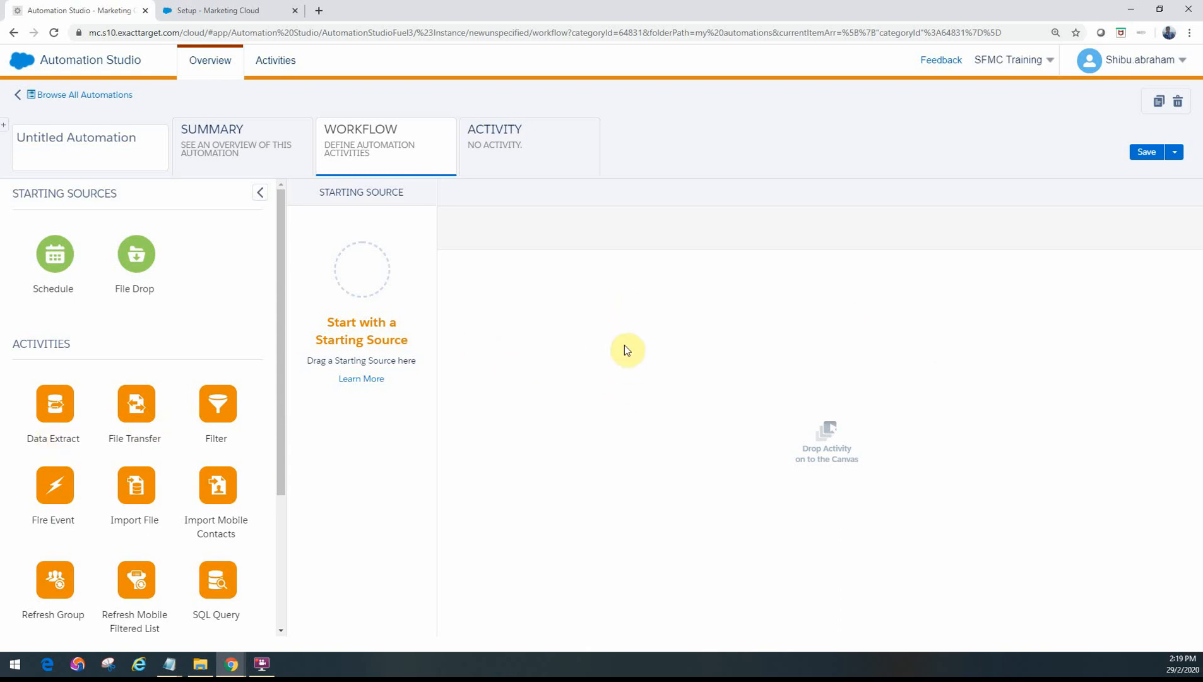
mouse_move(236, 467)
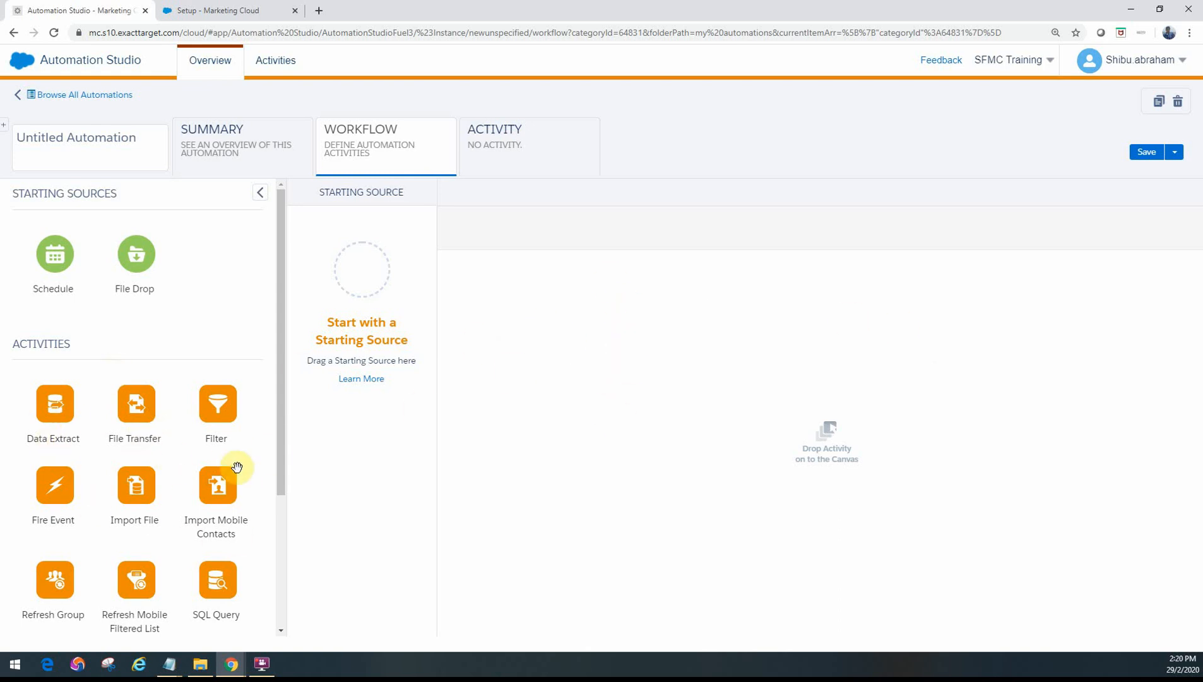
mouse_move(108, 313)
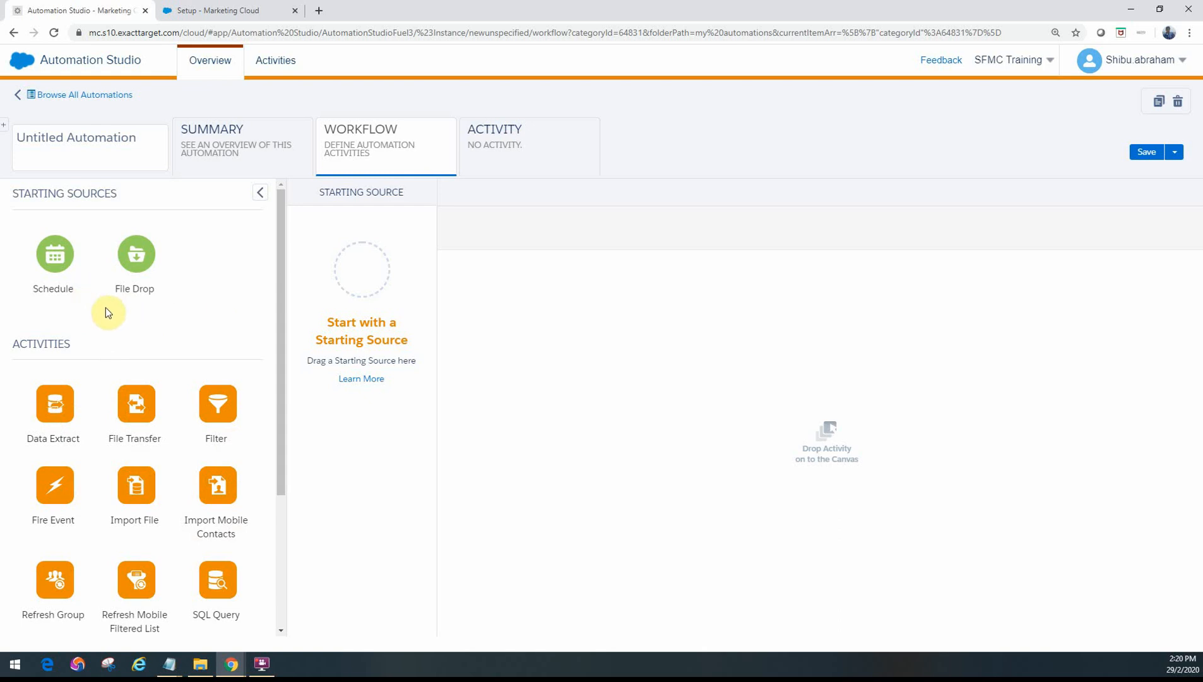
mouse_move(53, 253)
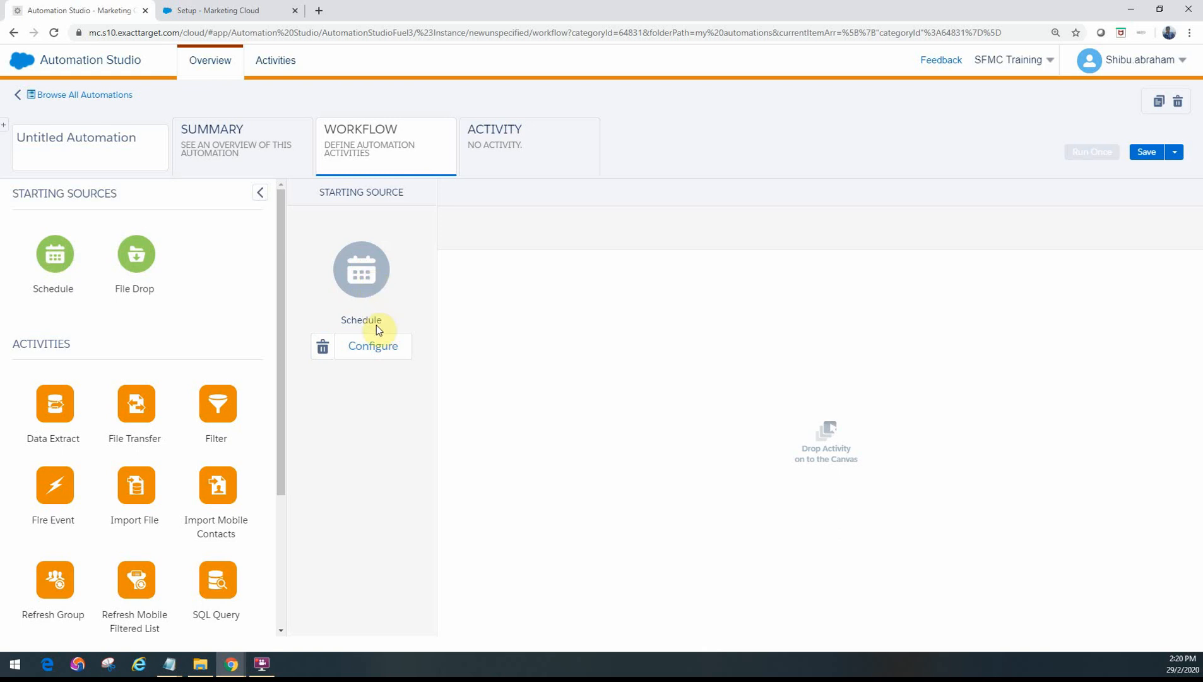
Inspect the Schedule repeat options, cancel without scheduling, and start deleting the Schedule source
click(373, 347)
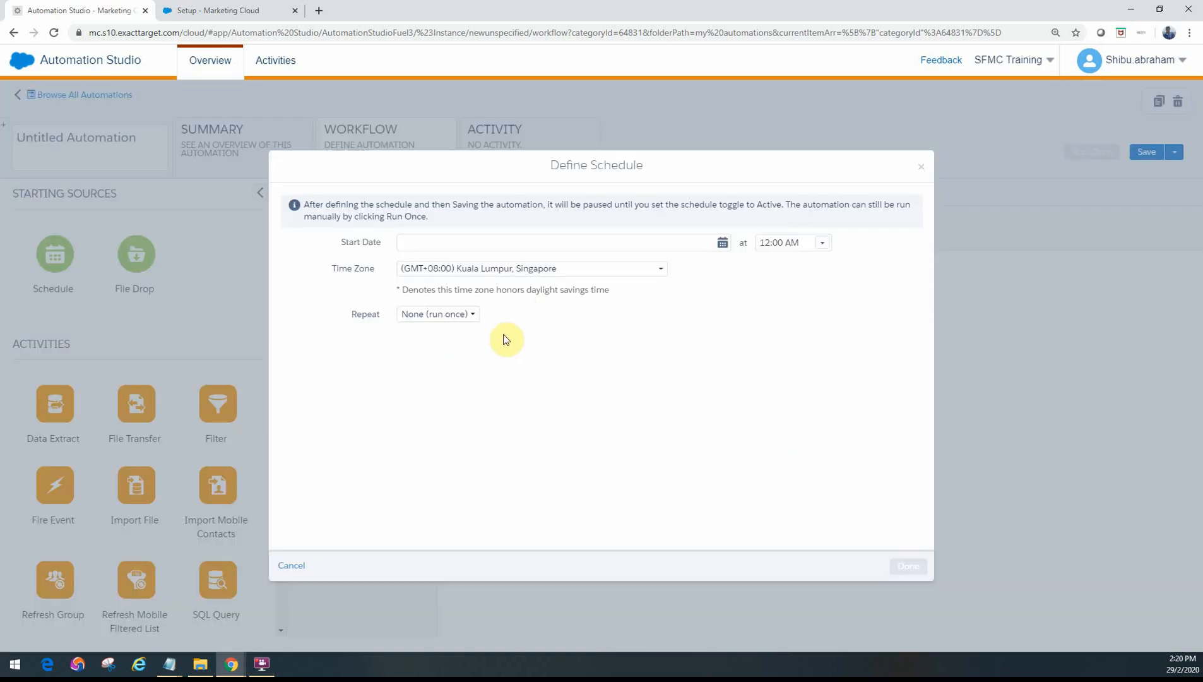
mouse_move(436, 314)
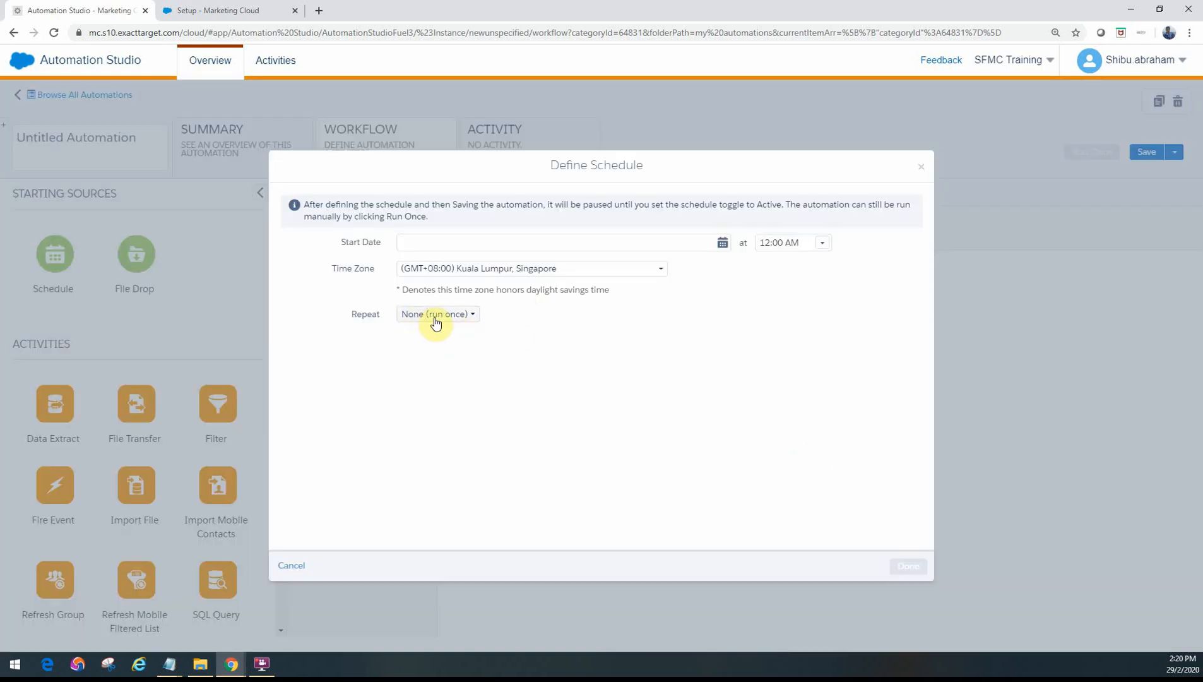
click(437, 314)
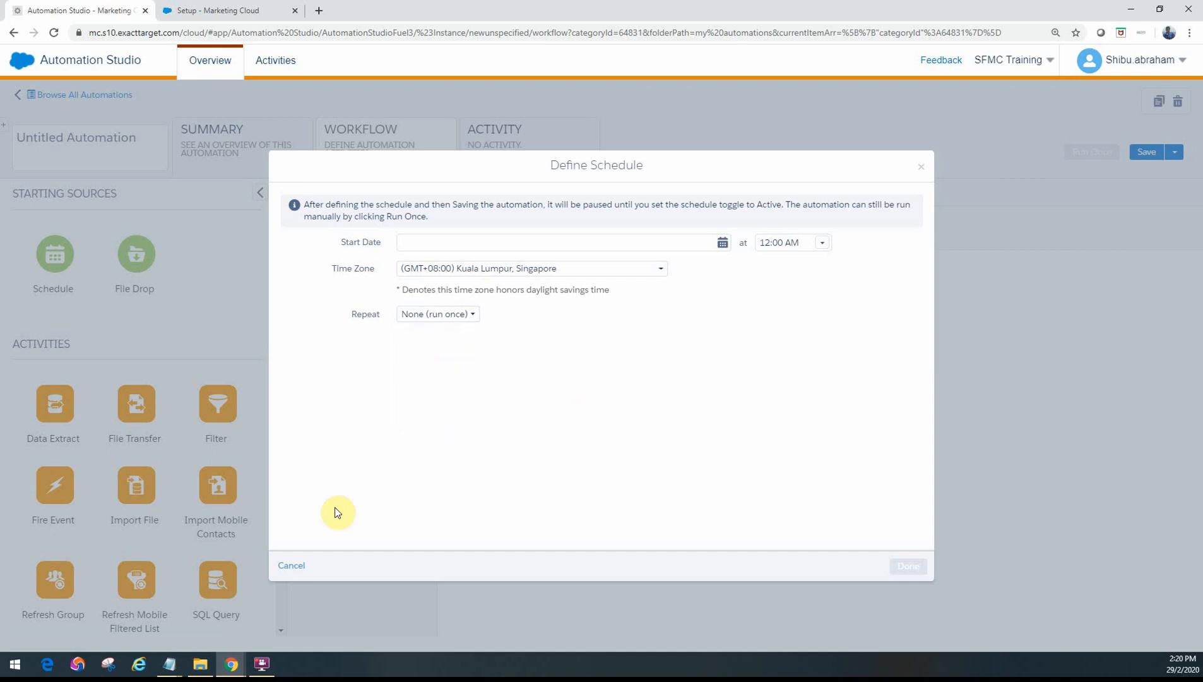
click(291, 565)
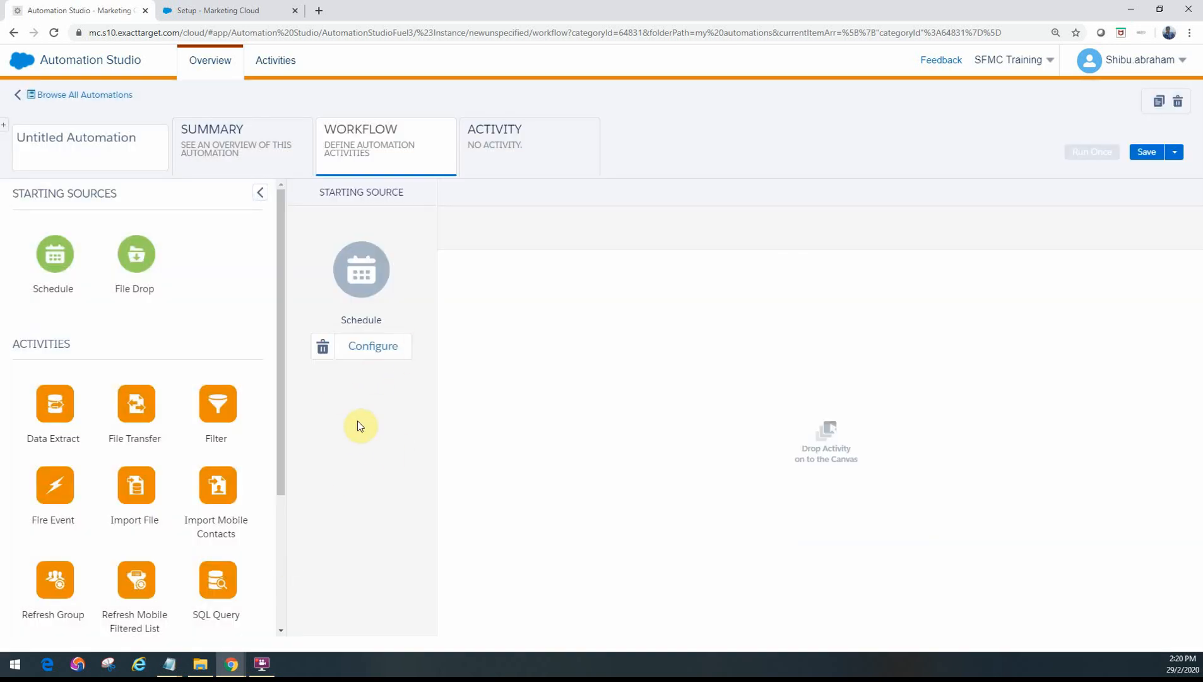
mouse_move(752, 380)
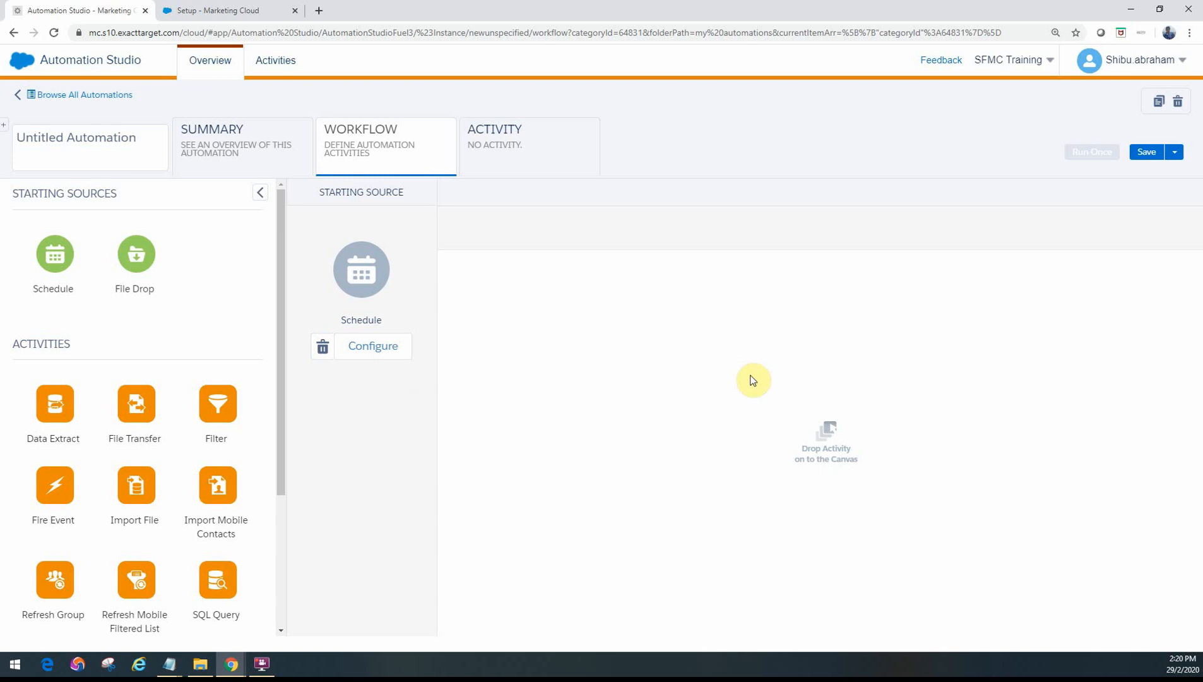
click(322, 346)
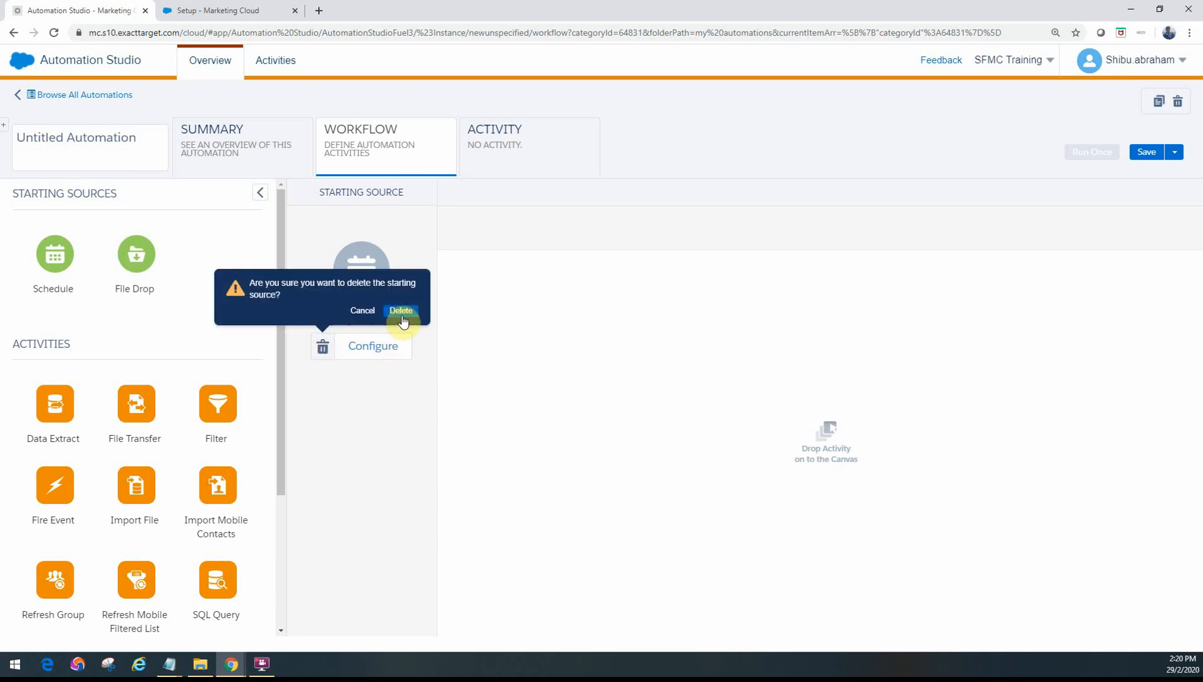
Confirm deleting the Schedule source and drag File Drop into the Starting Source slot
click(400, 312)
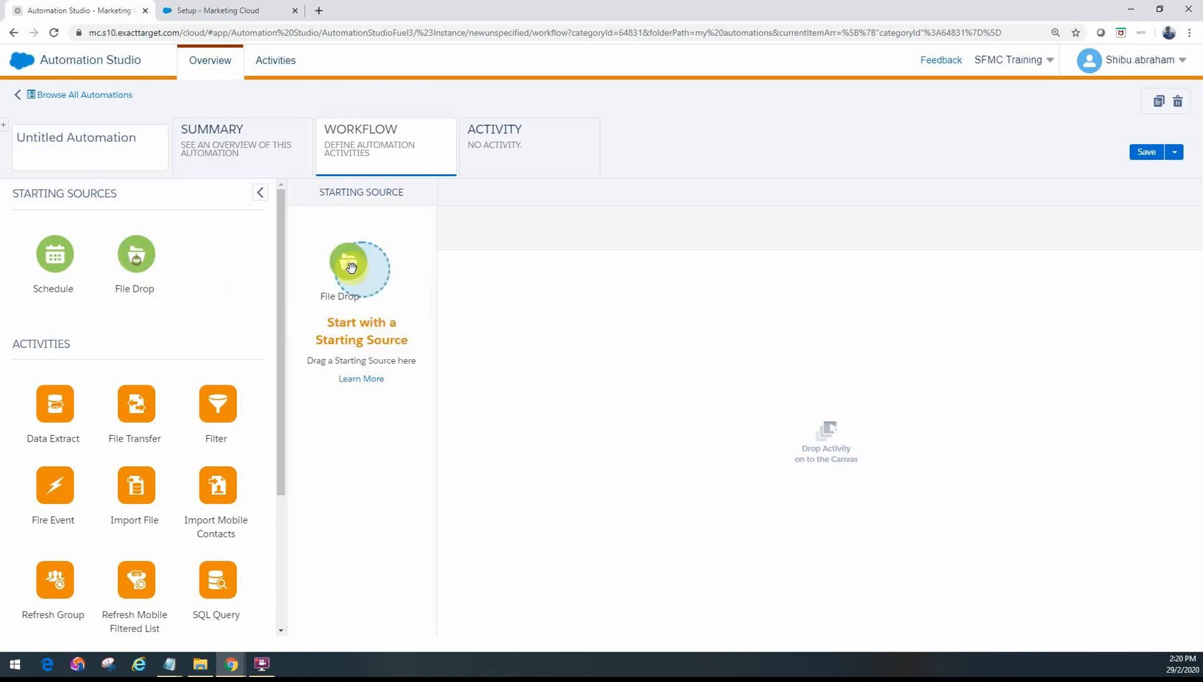
drag(135, 253, 361, 269)
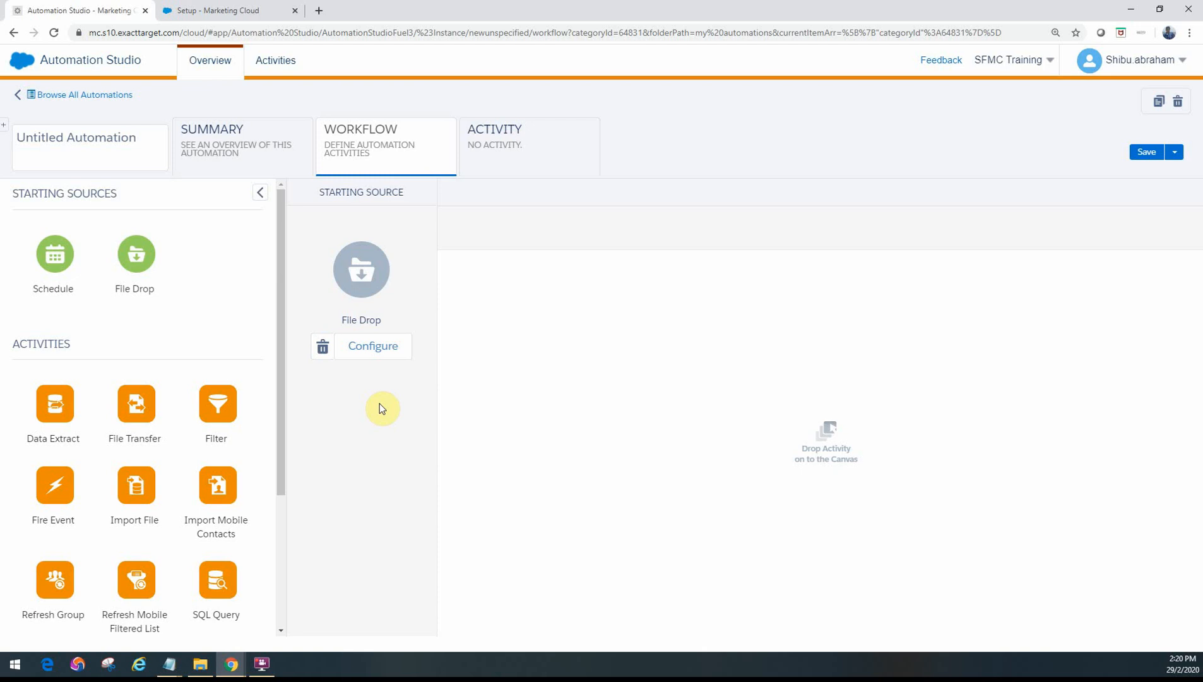
mouse_move(306, 234)
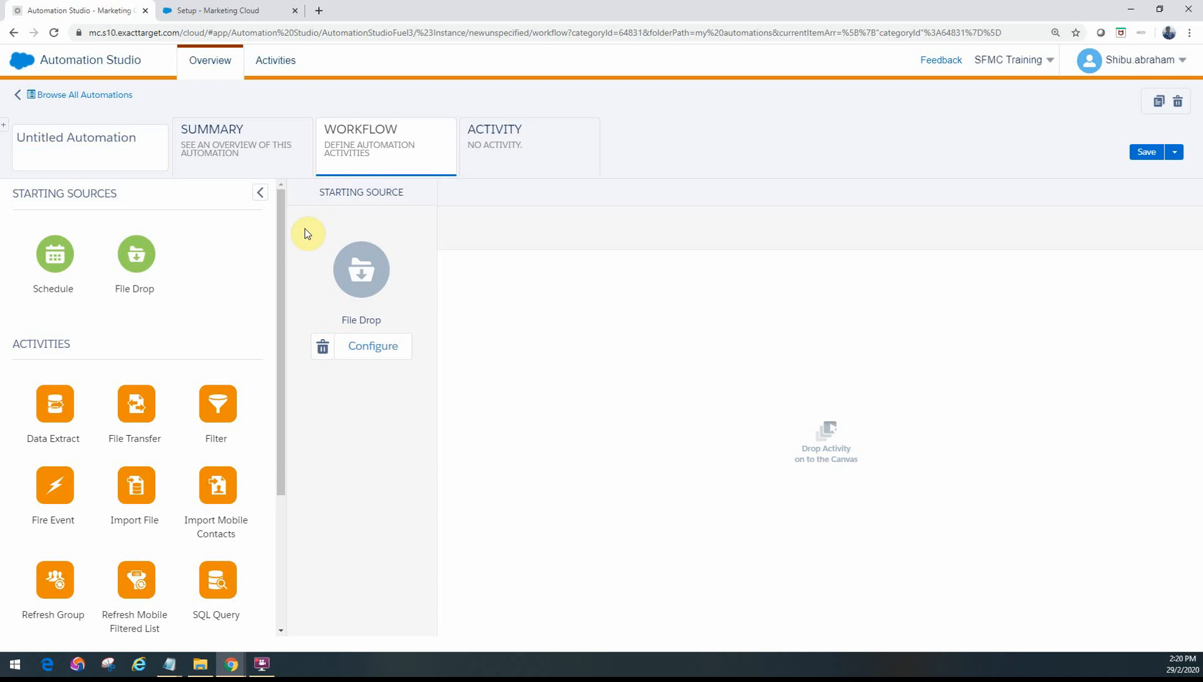
mouse_move(298, 242)
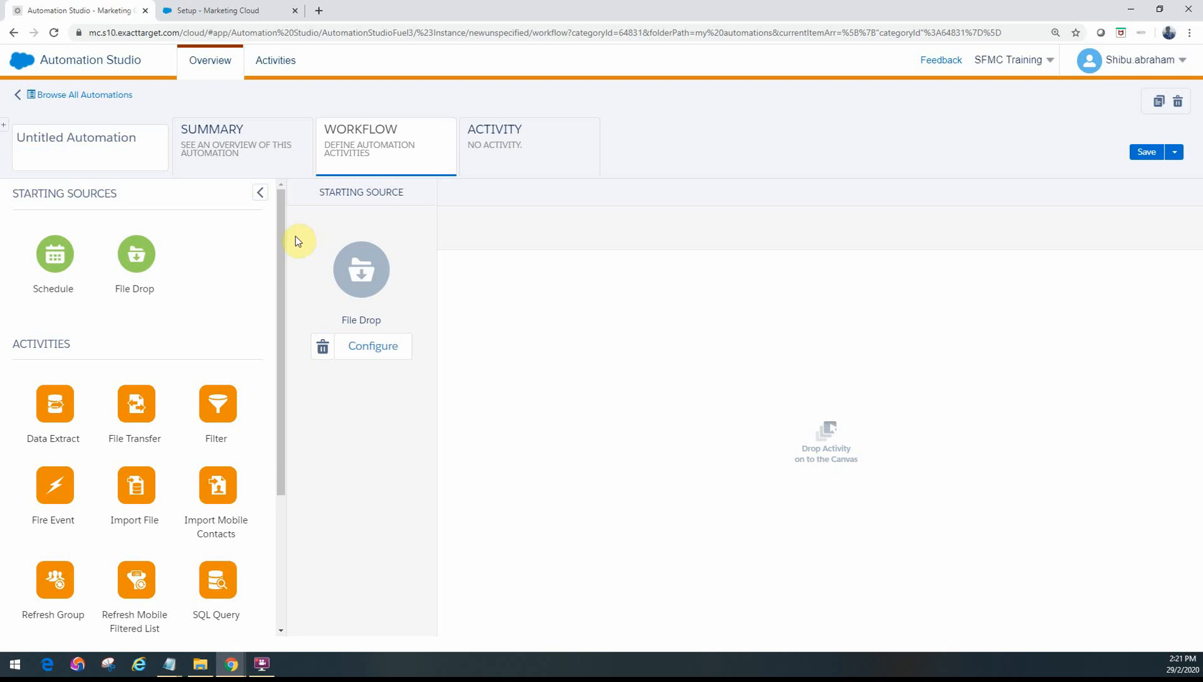
mouse_move(214, 293)
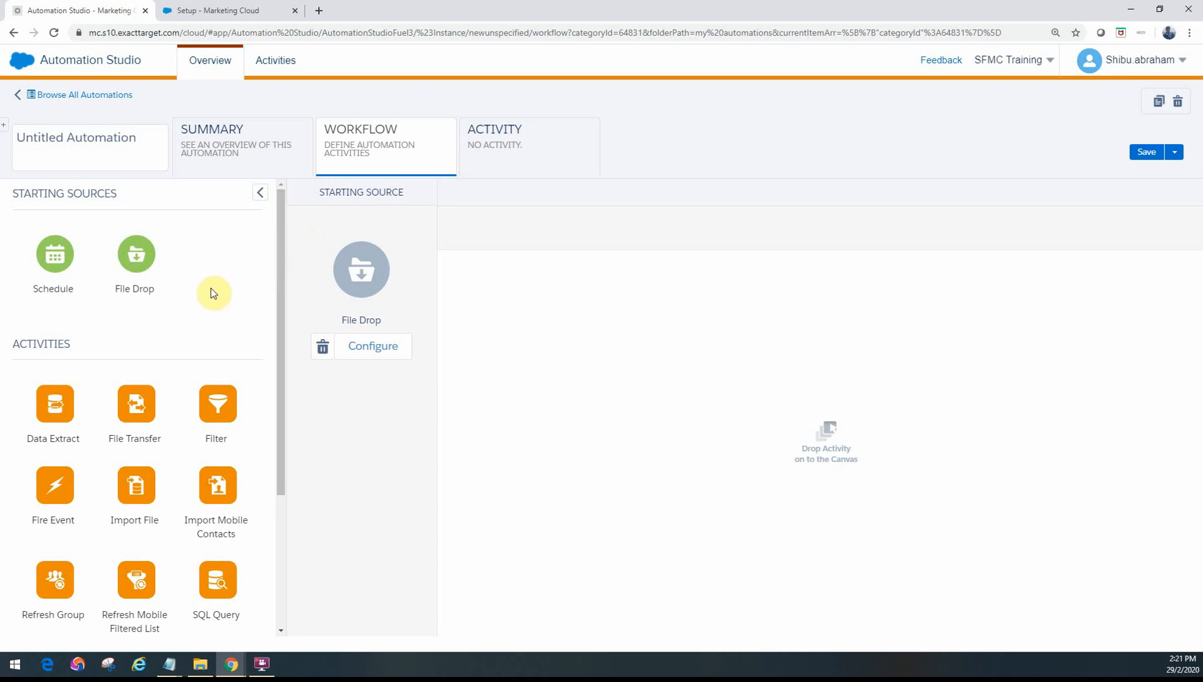
mouse_move(135, 262)
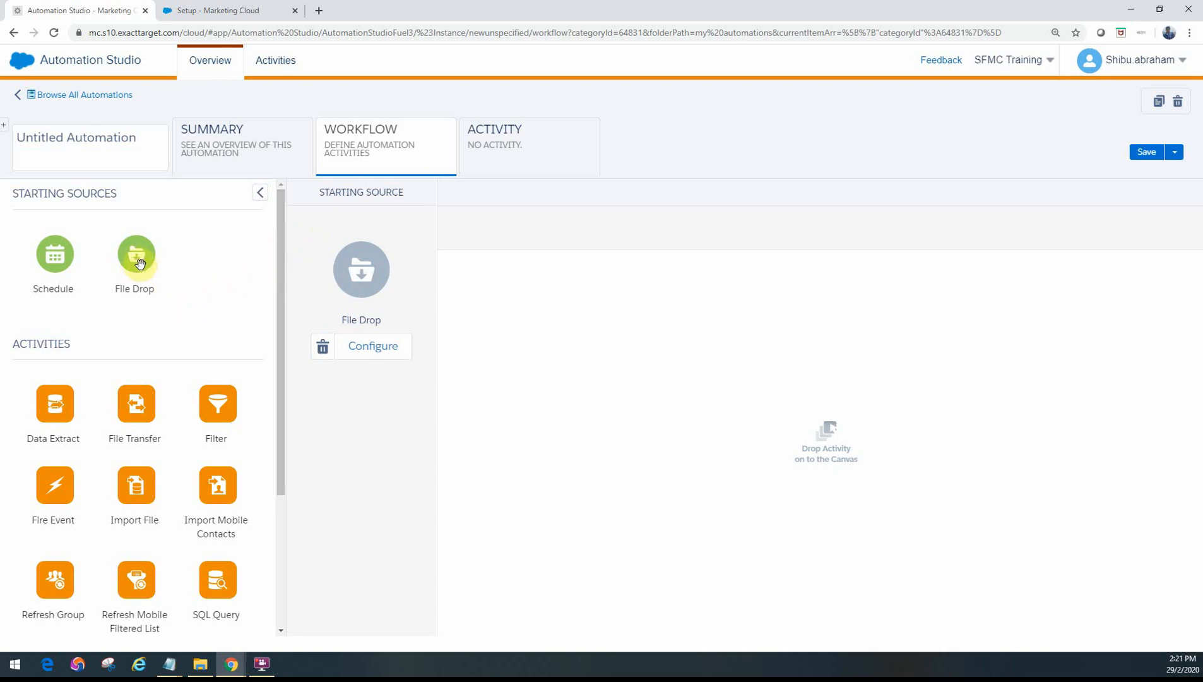
mouse_move(345, 392)
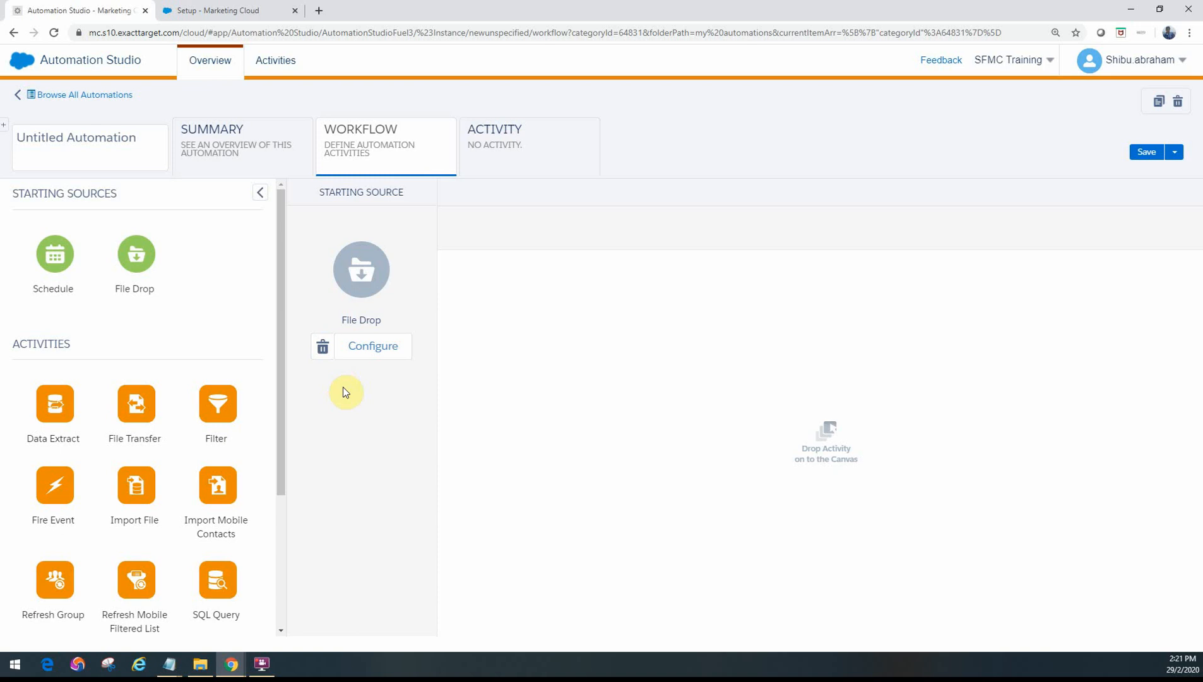
mouse_move(161, 301)
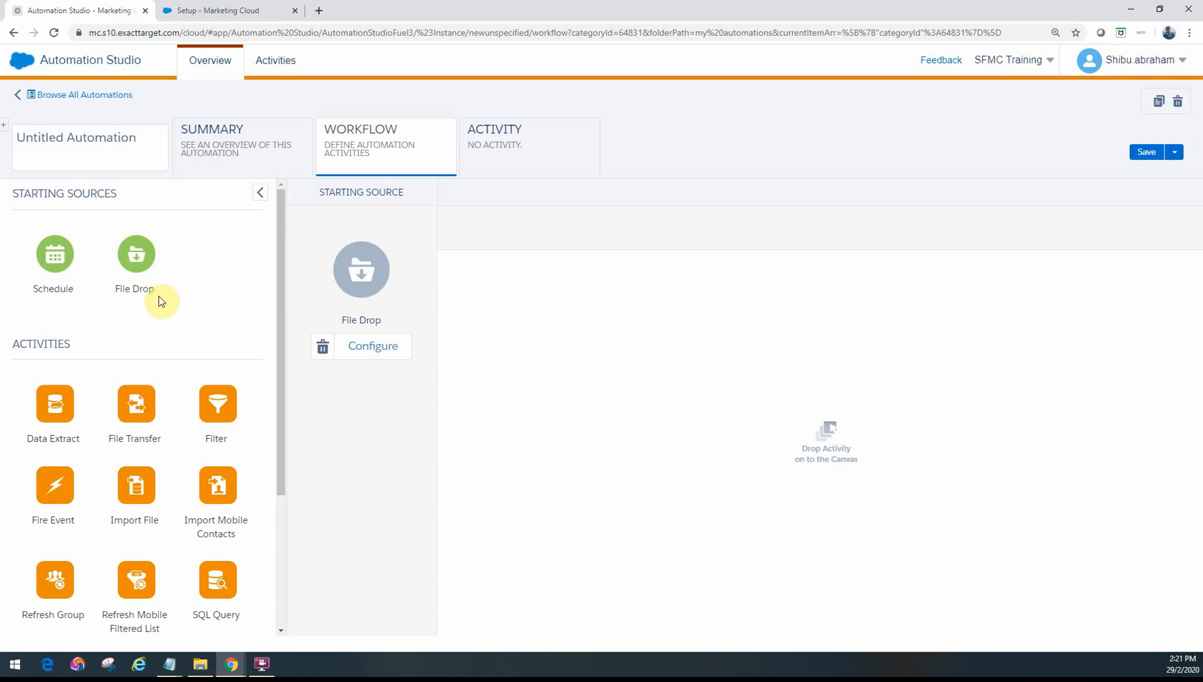
mouse_move(135, 257)
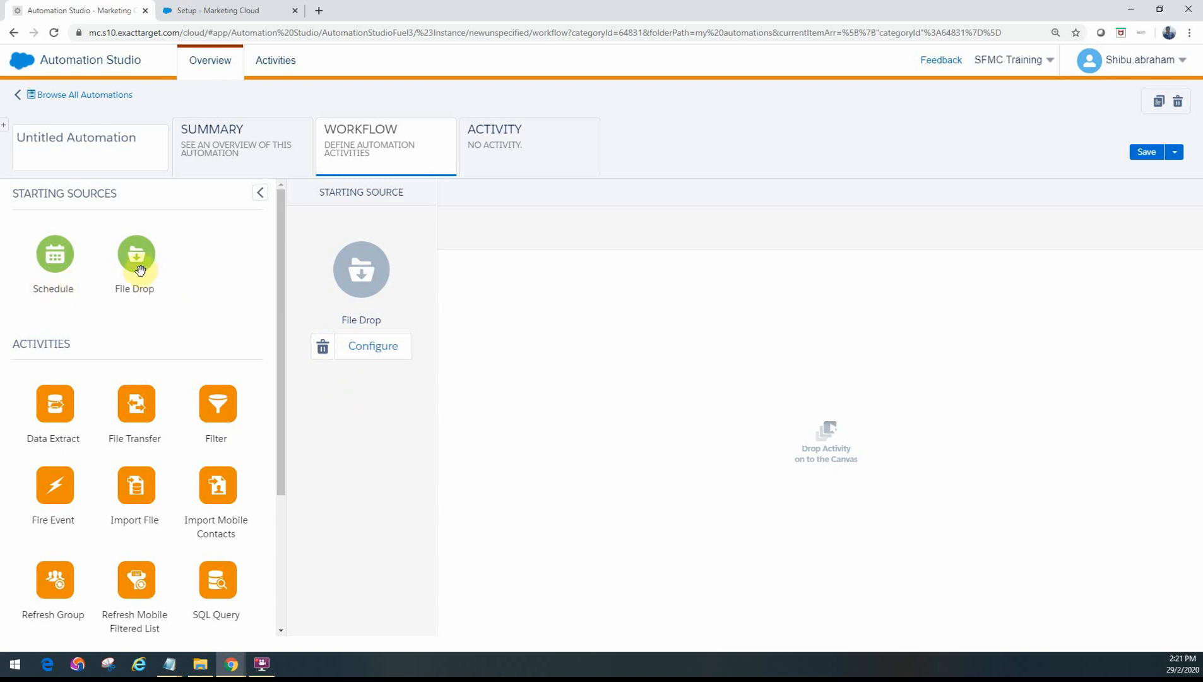
mouse_move(123, 231)
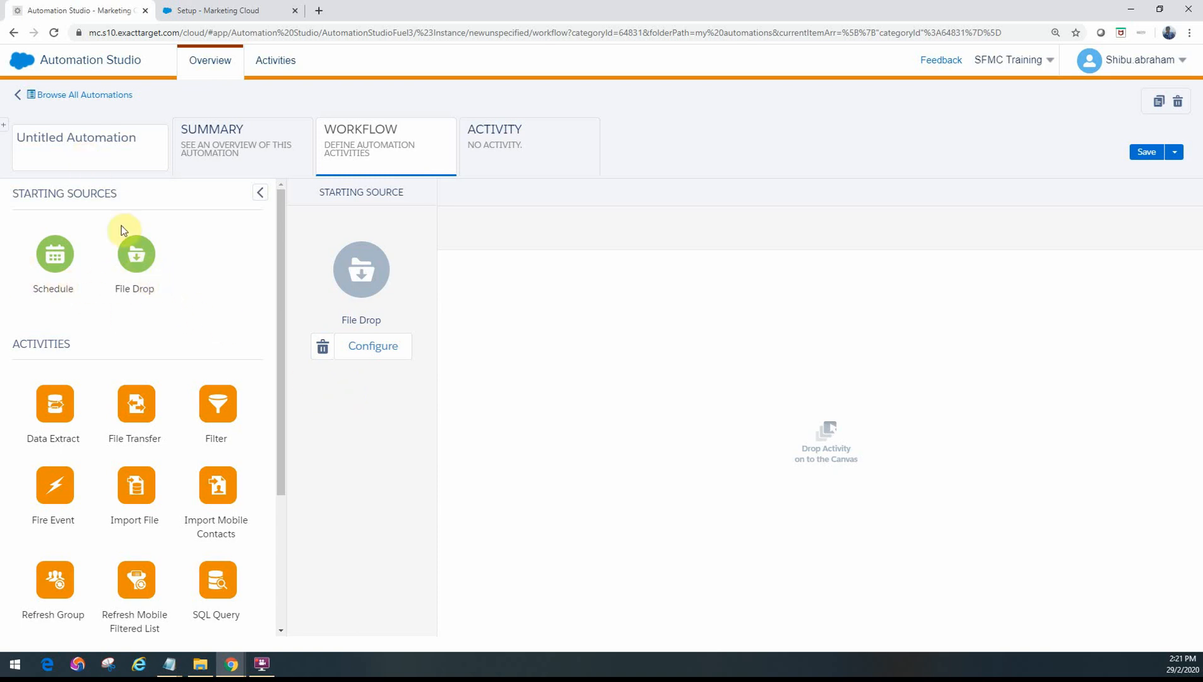
mouse_move(316, 384)
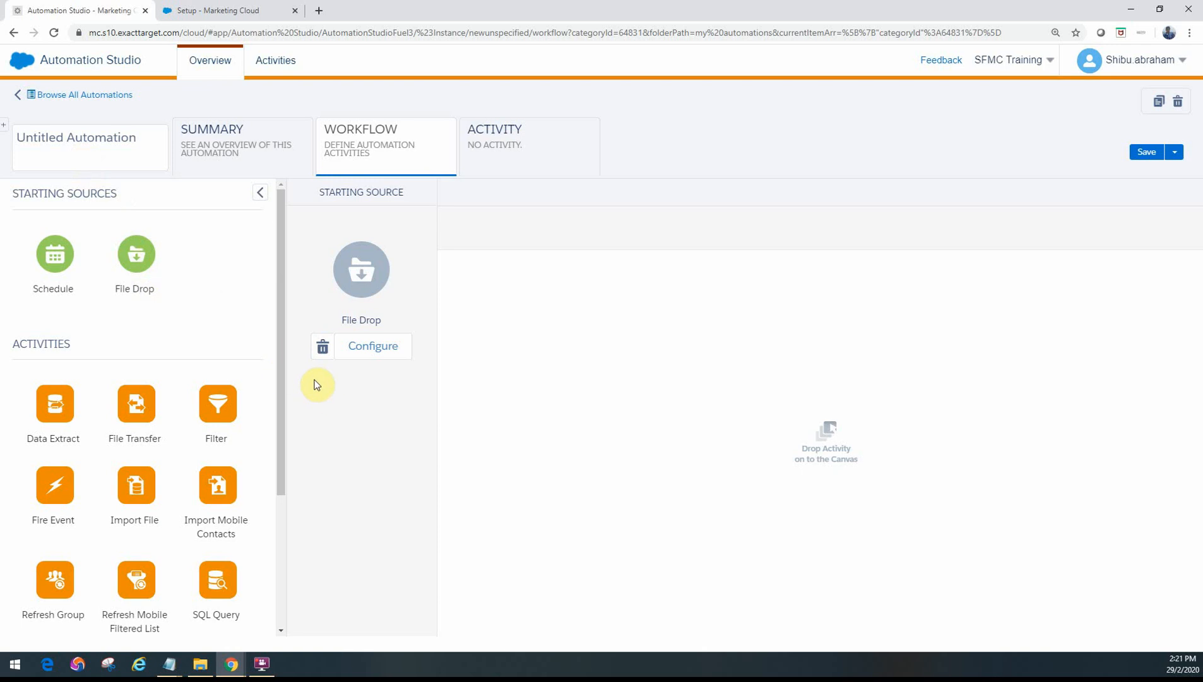
mouse_move(105, 353)
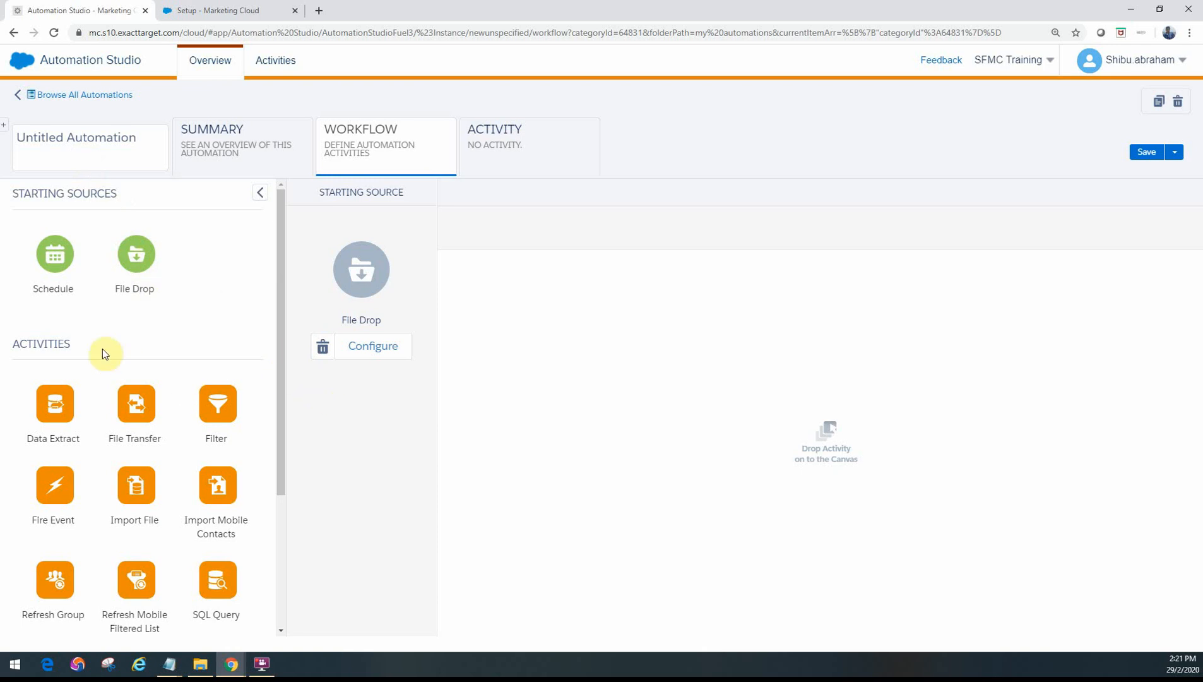
mouse_move(79, 313)
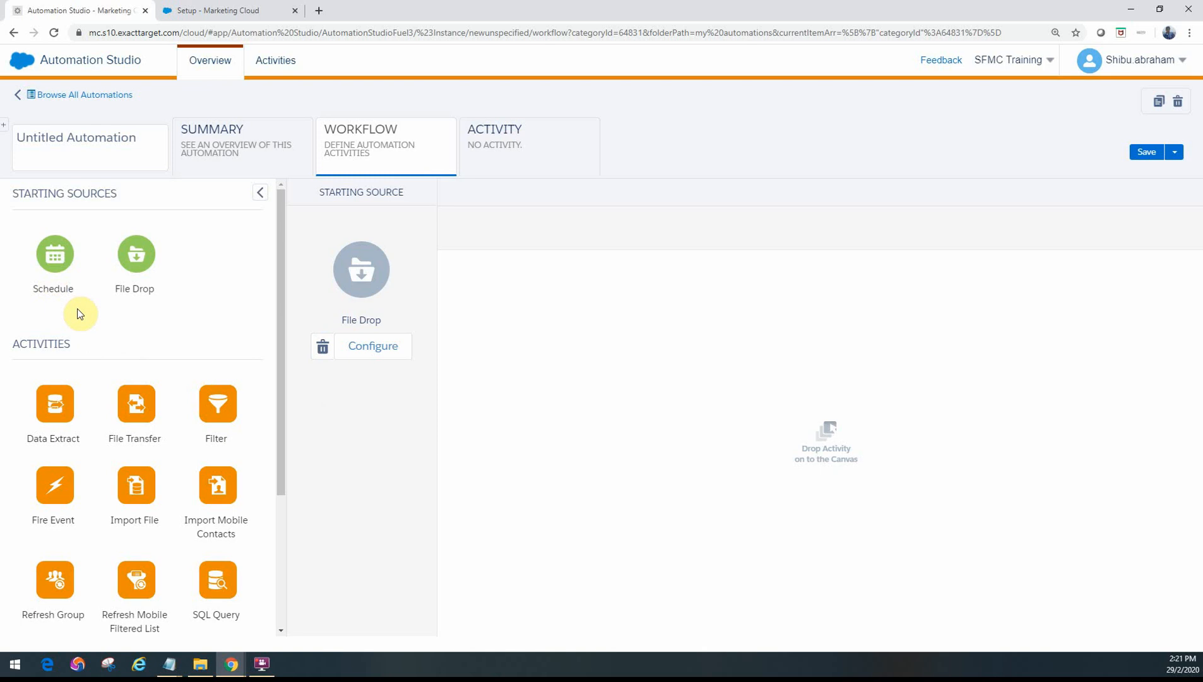
mouse_move(338, 405)
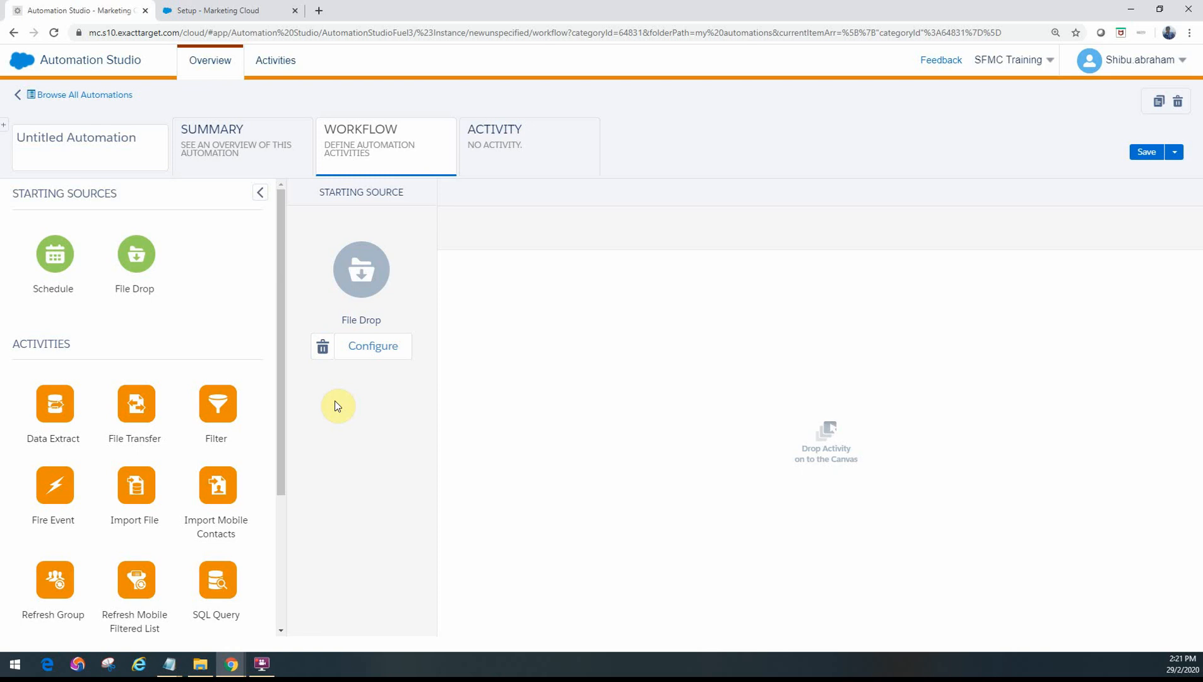
mouse_move(330, 399)
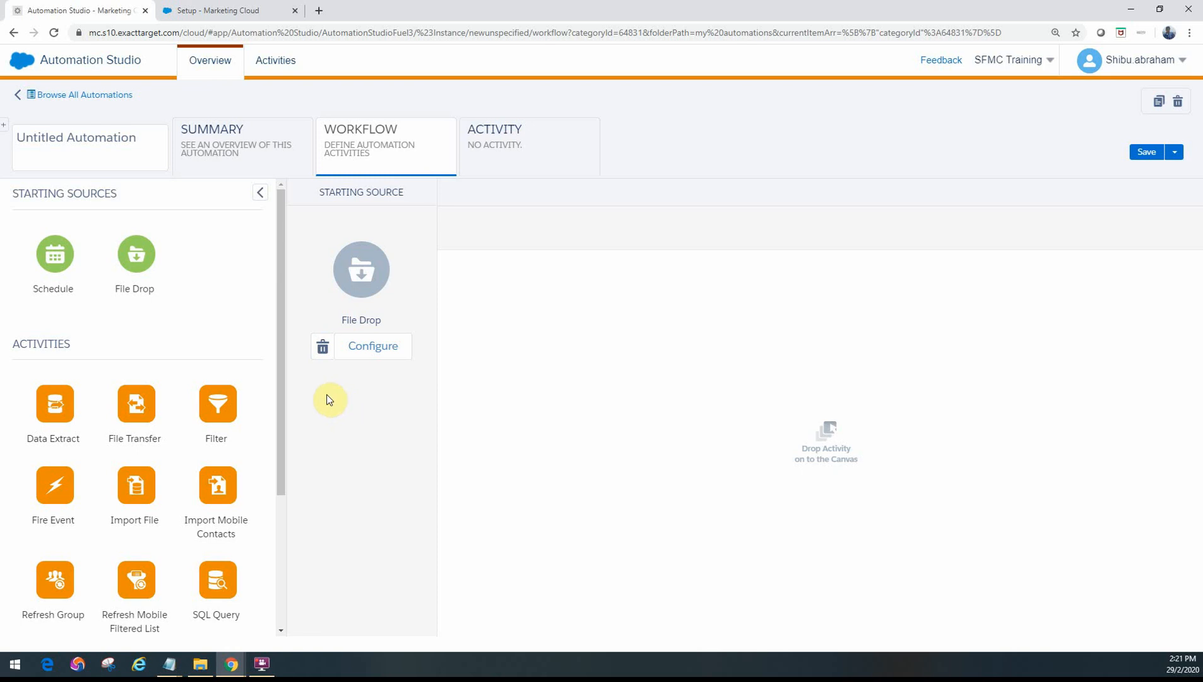